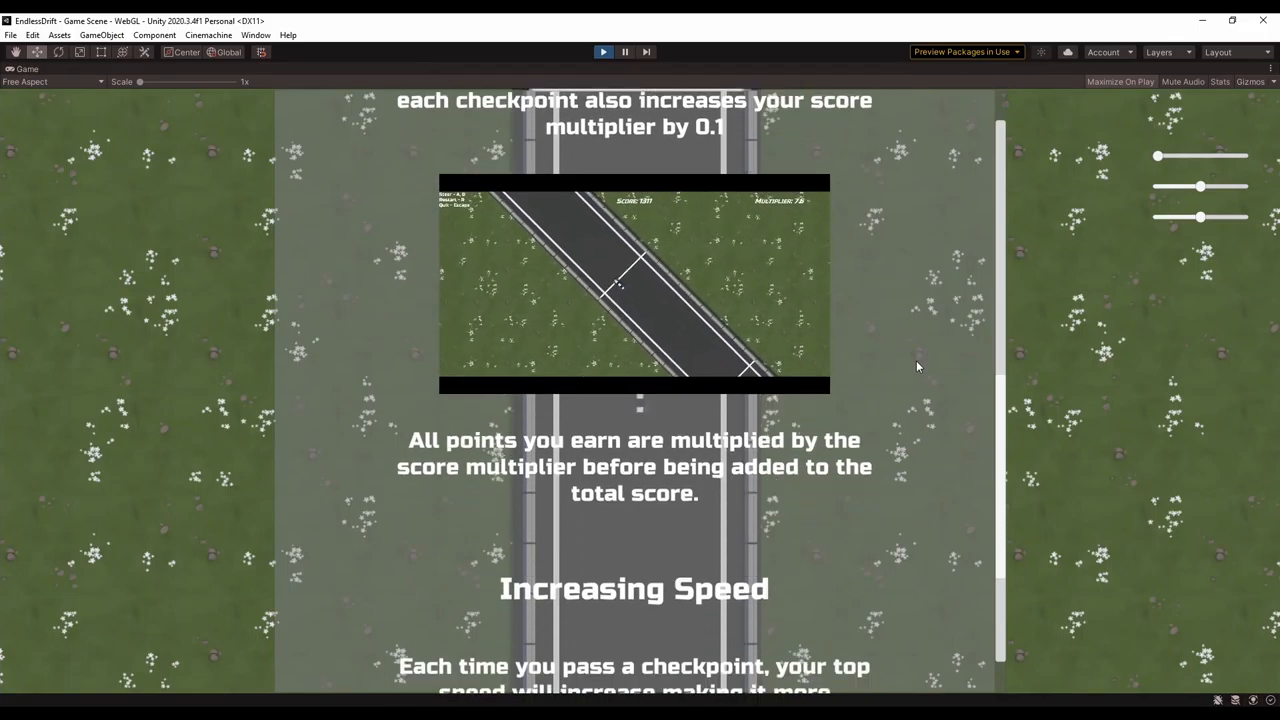
Scroll the How To Play page down through Increasing Speed to the Controls heading.
scroll("down", 3)
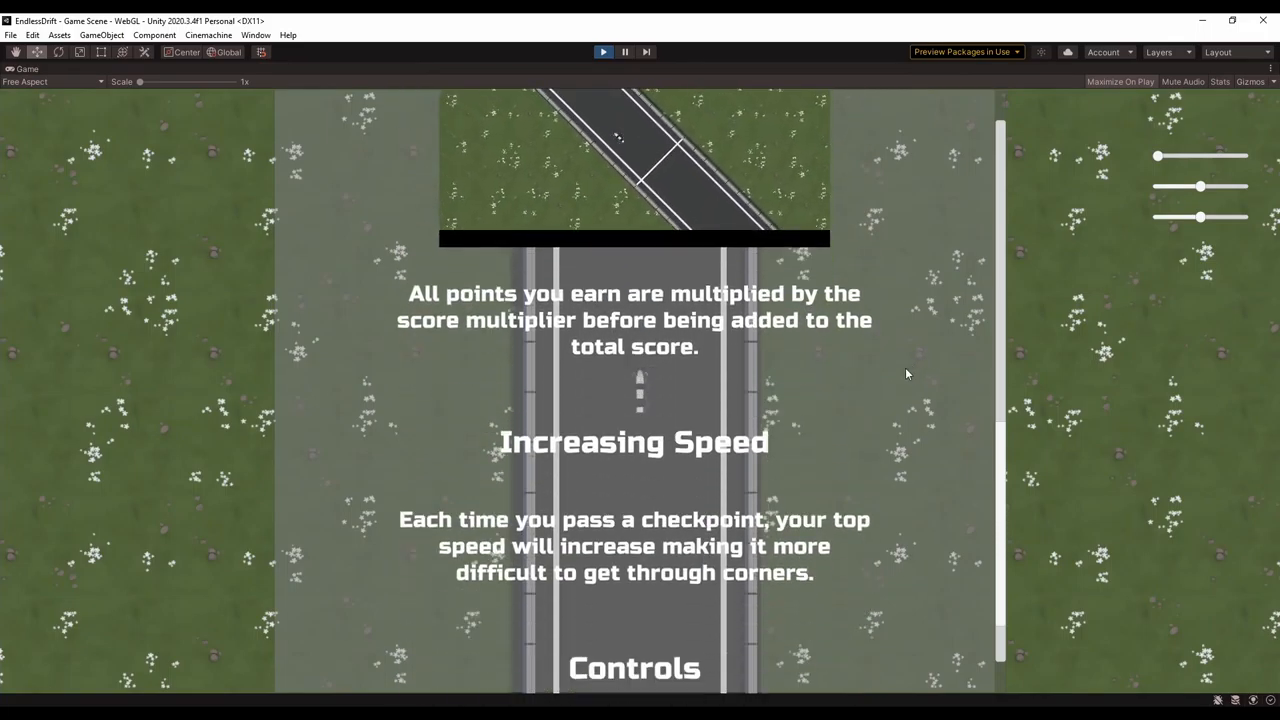
scroll("down", 3)
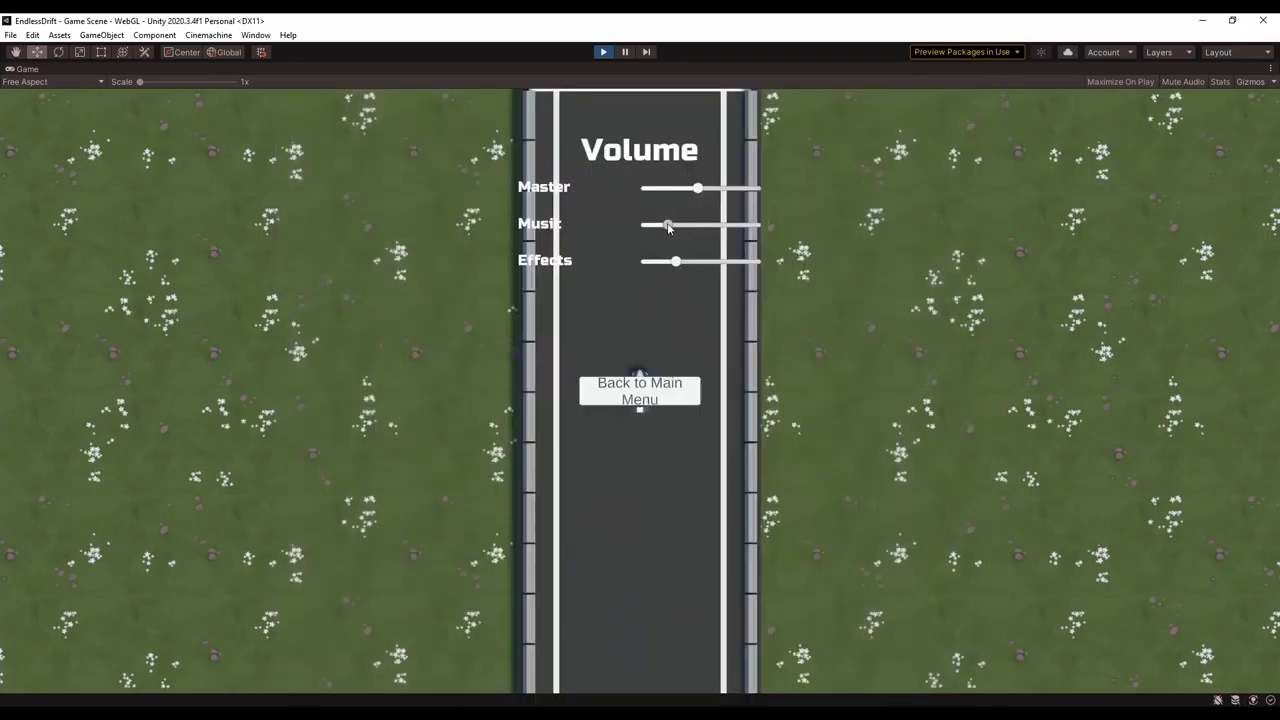
Return to the main menu, reopen Settings, and drag Master volume to a low level.
left_click(639, 390)
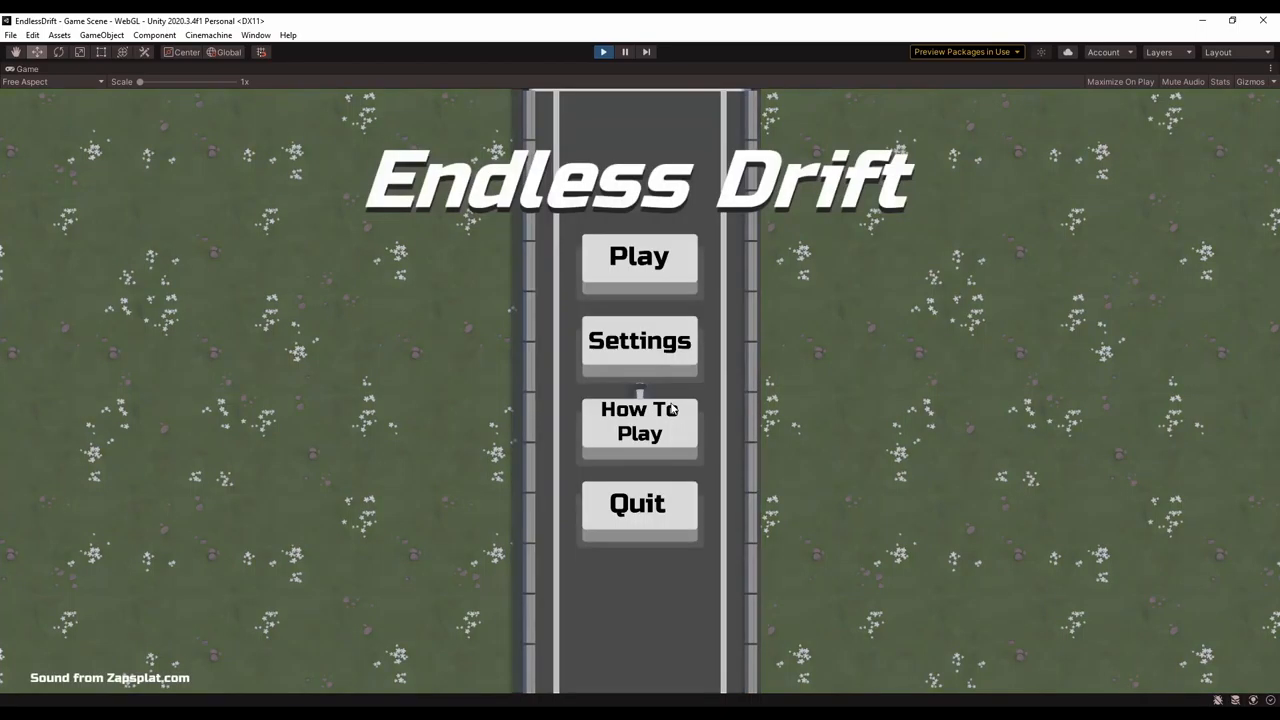
left_click(639, 340)
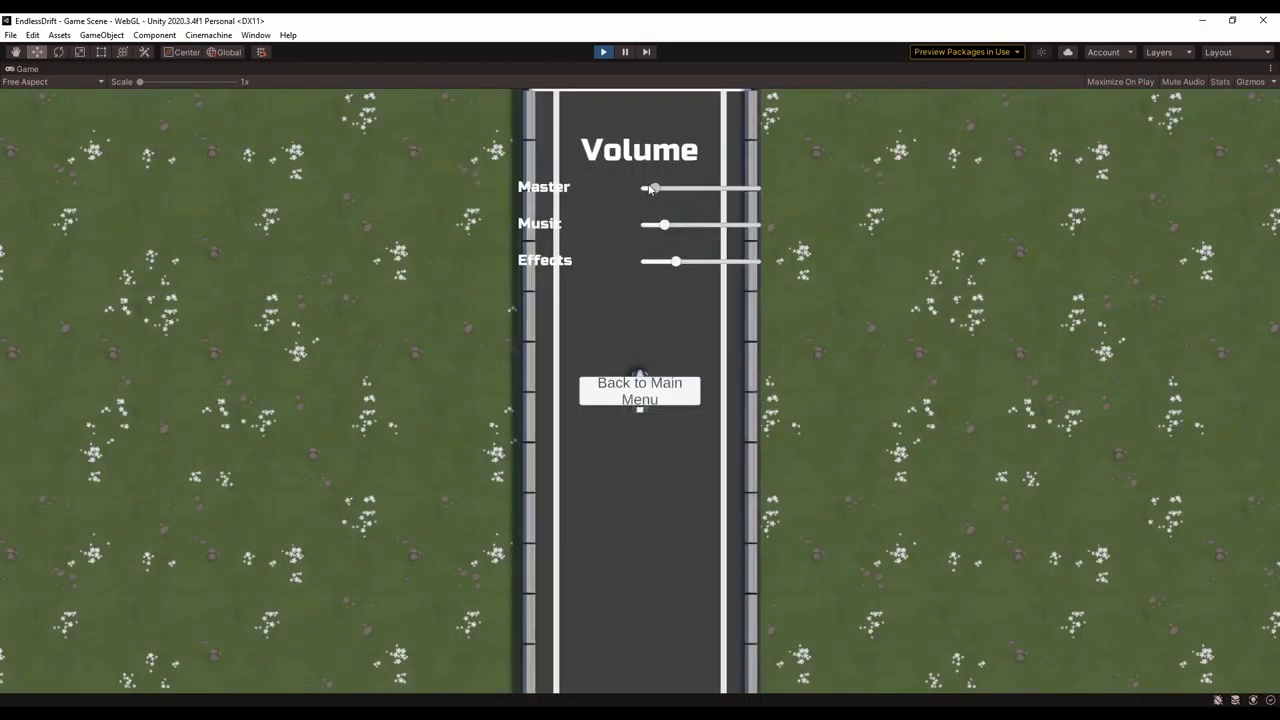
left_click_drag(650, 188, 645, 188)
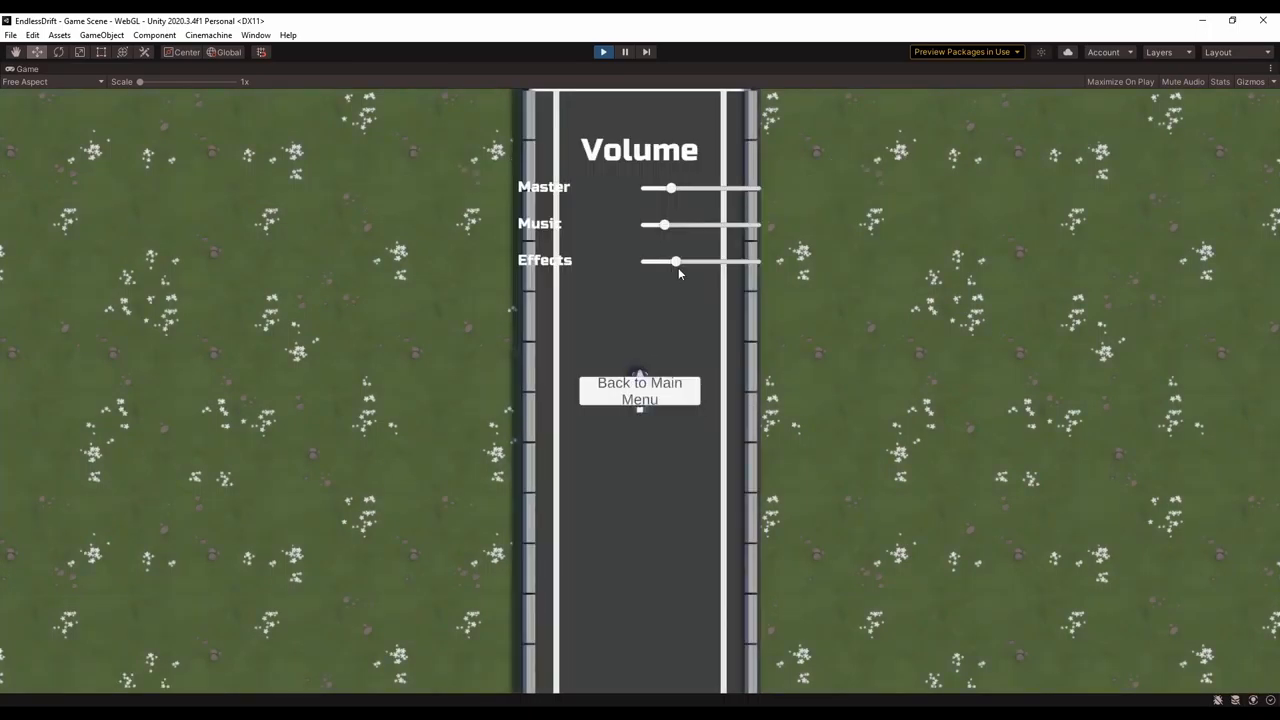
Start a new Endless Drift run from the main menu with Space to drive.
left_click(639, 391)
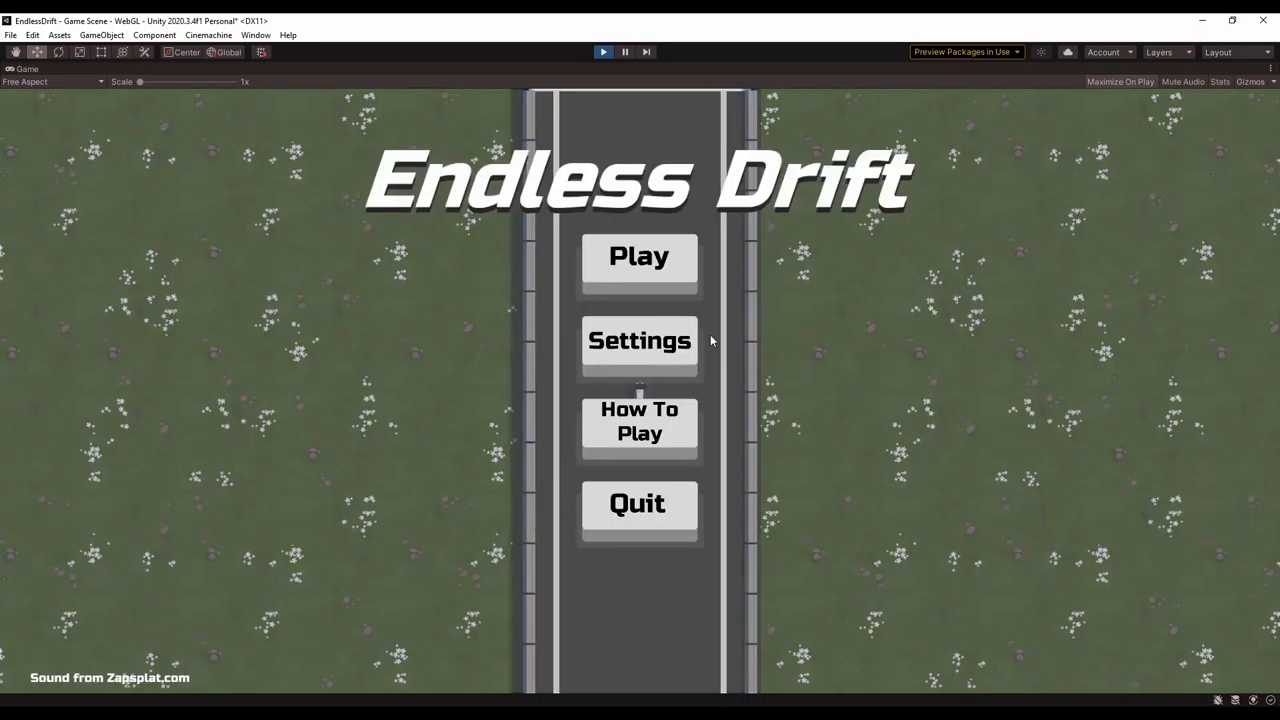
left_click(638, 256)
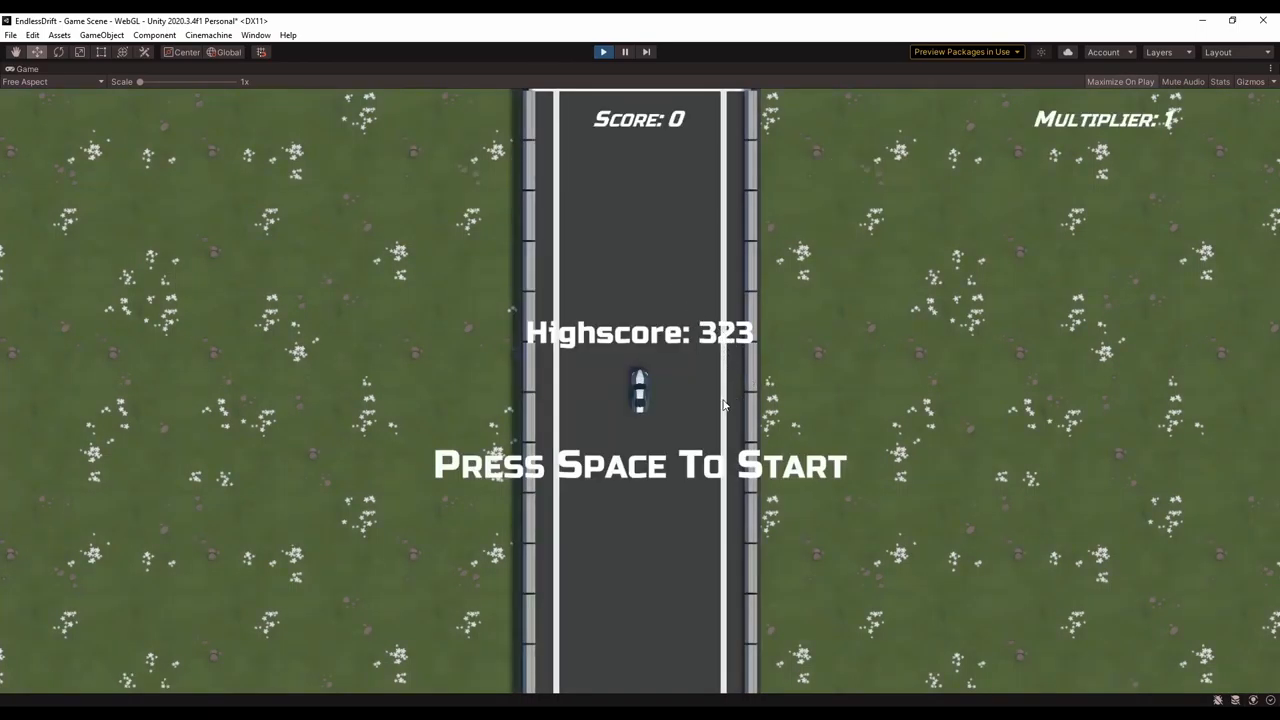
mouse_move(1050, 341)
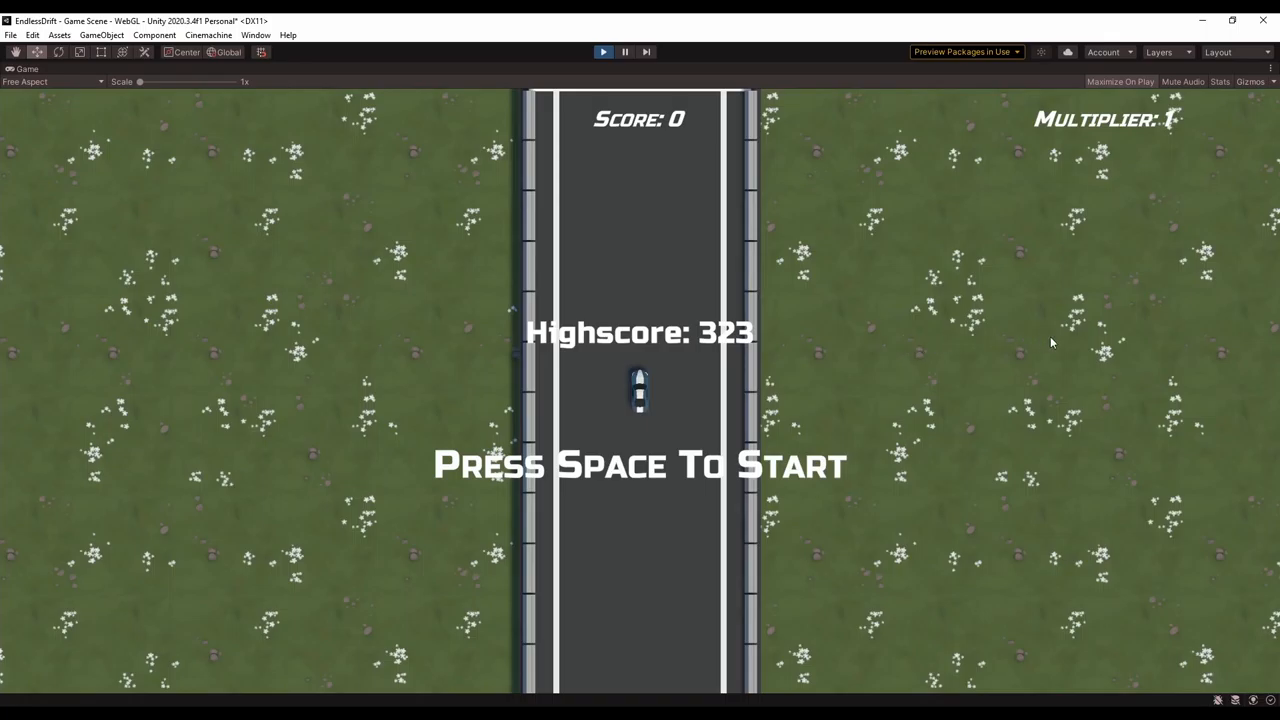
key("space")
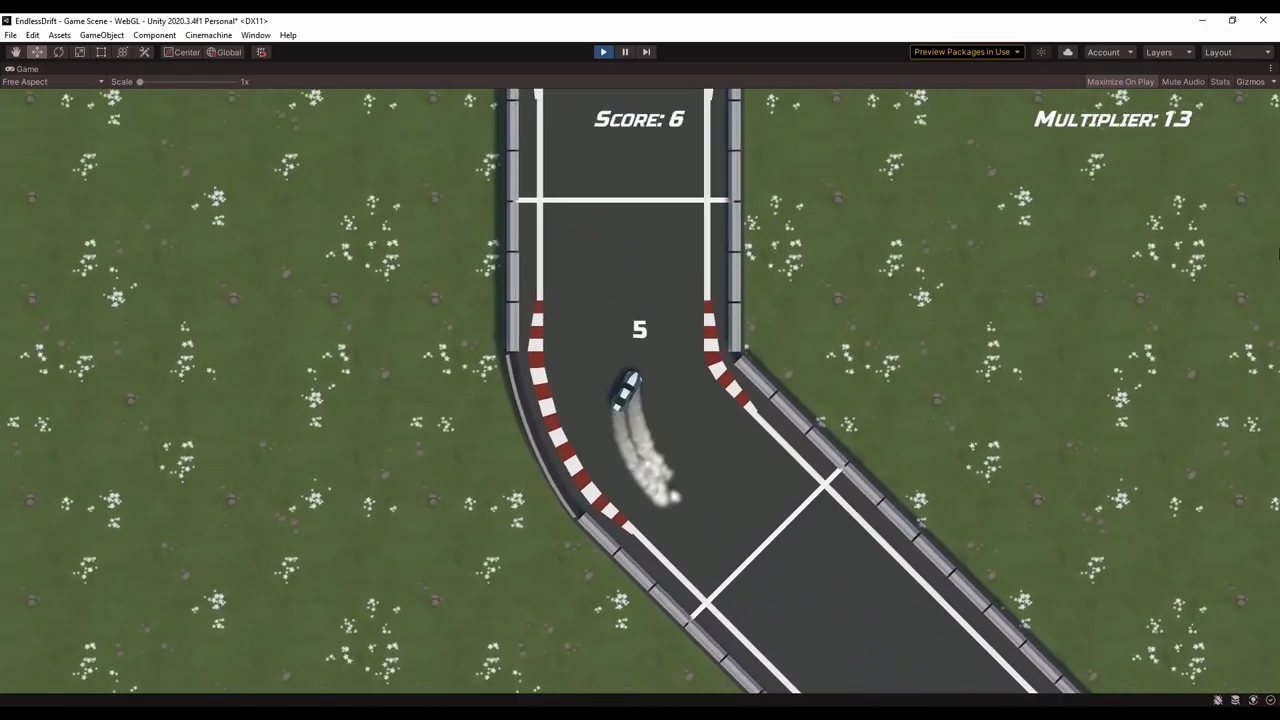